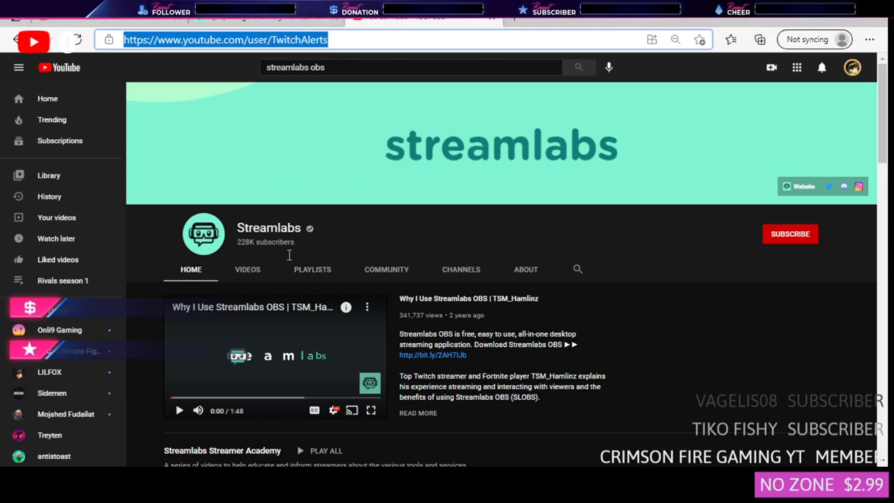
pyautogui.moveTo(402, 246)
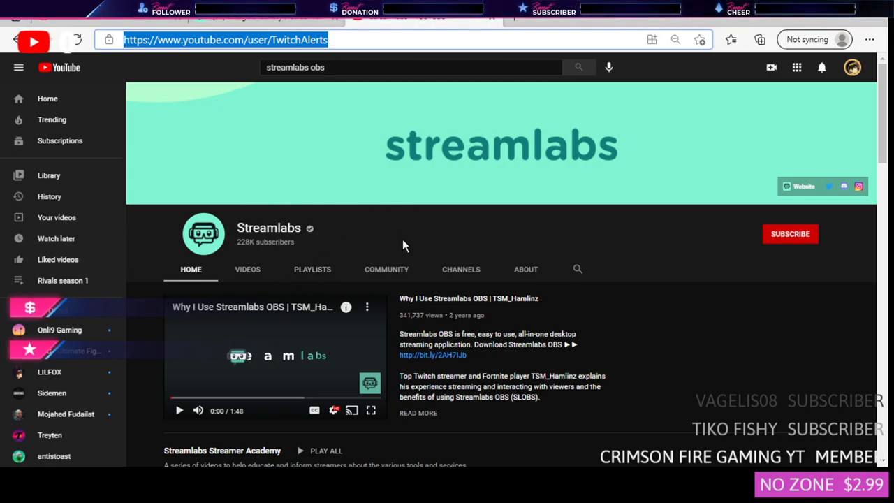
pyautogui.moveTo(254, 222)
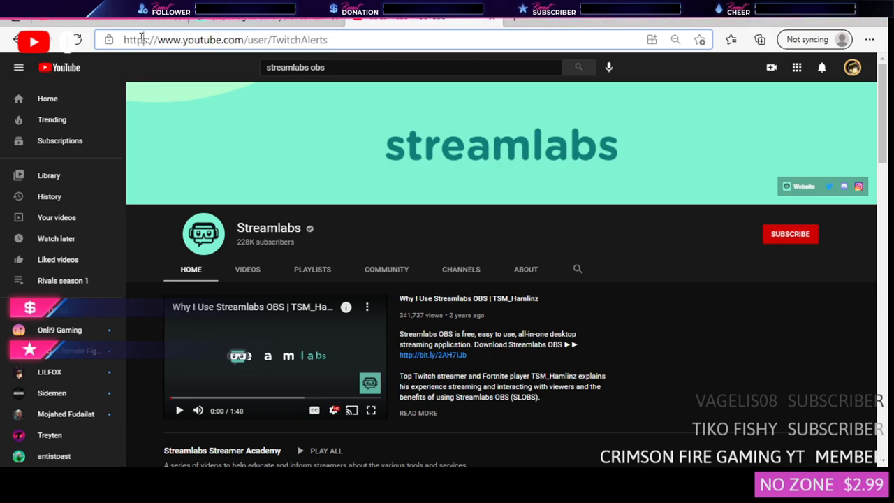
# - Select the channel's full web address in the browser address bar
pyautogui.click(342, 39)
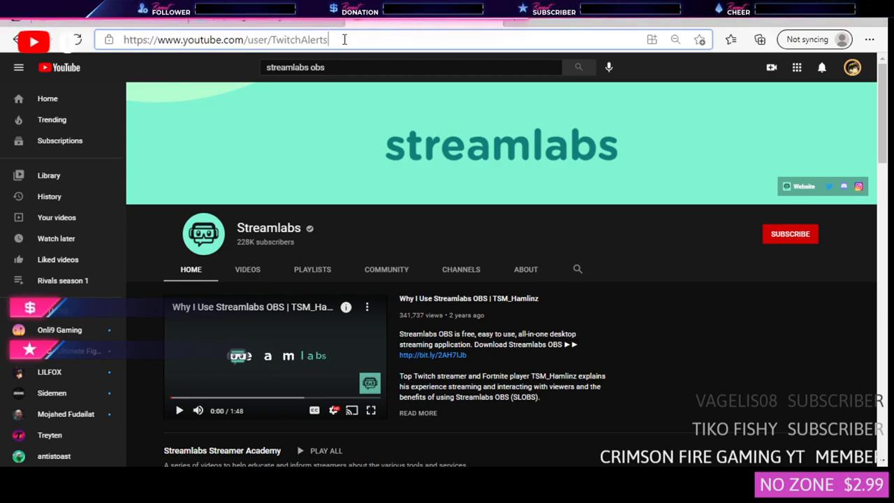
pyautogui.tripleClick(225, 39)
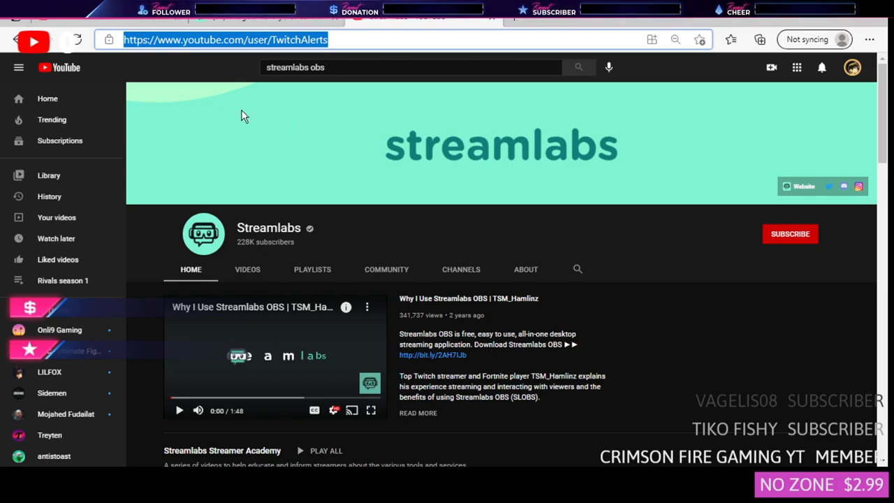
pyautogui.moveTo(136, 37)
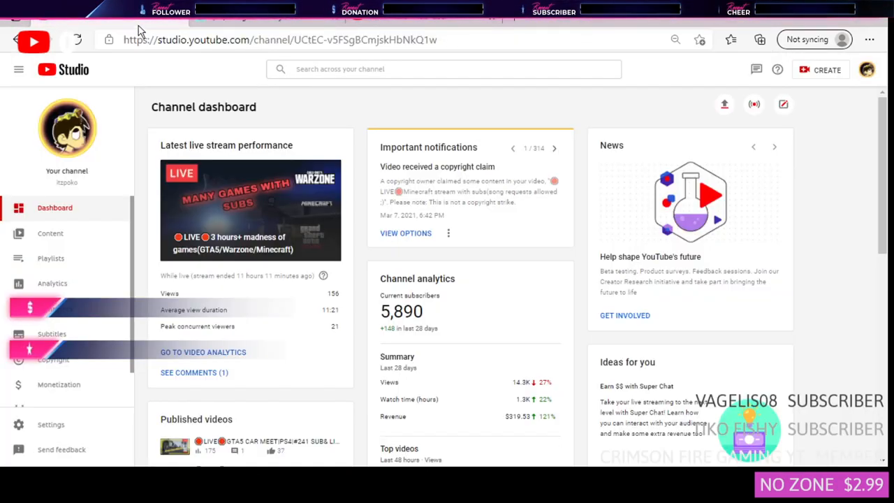
# - In YouTube Studio community settings, add youtube.com/user/TwitchAlerts to the Moderators field
pyautogui.click(51, 425)
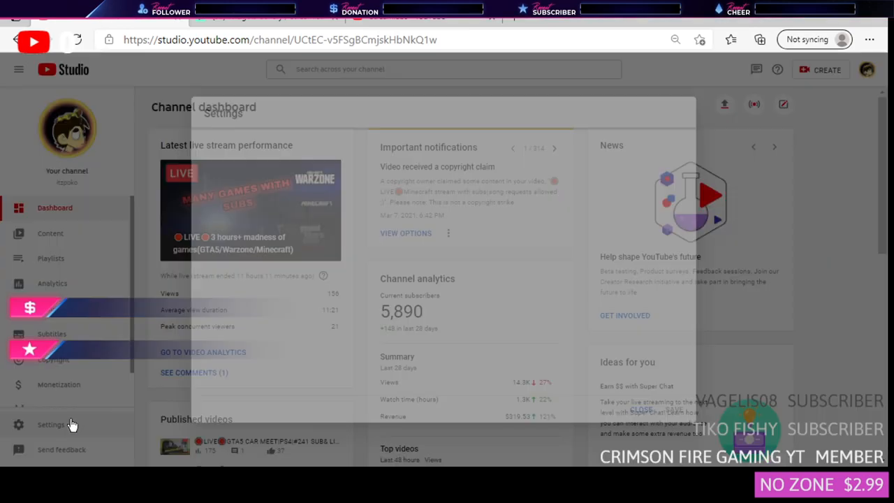
pyautogui.click(50, 425)
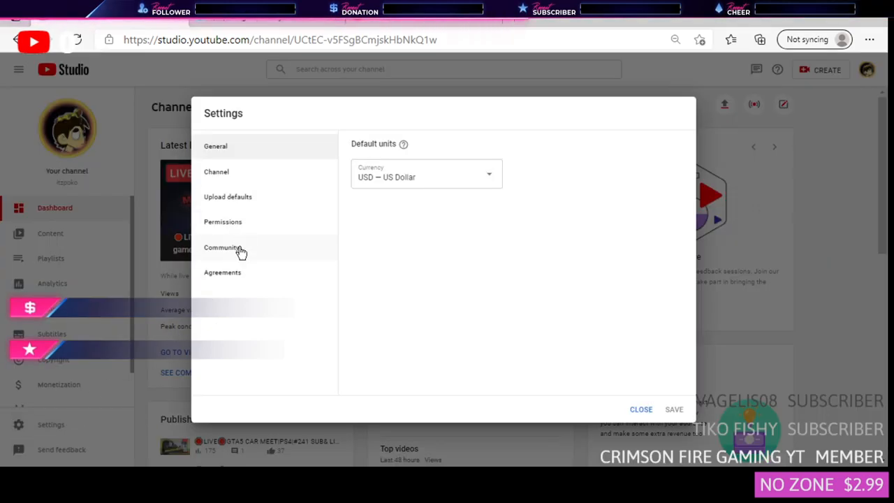
pyautogui.click(221, 247)
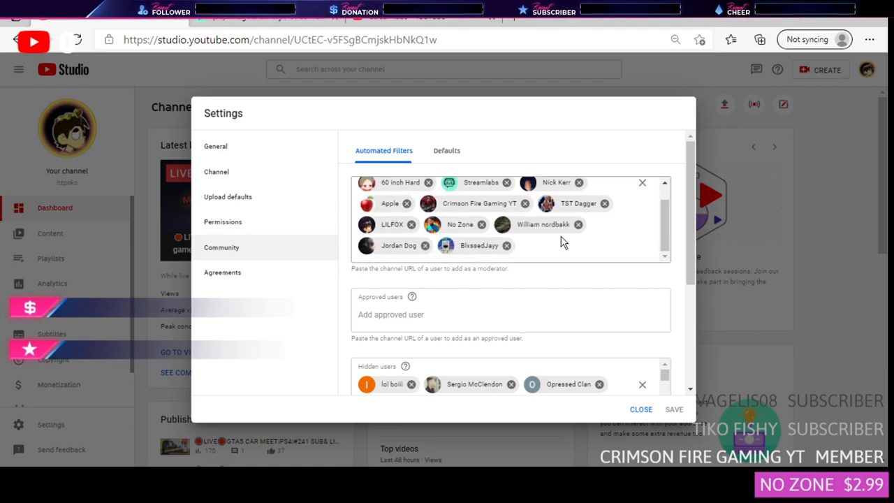
pyautogui.click(519, 246)
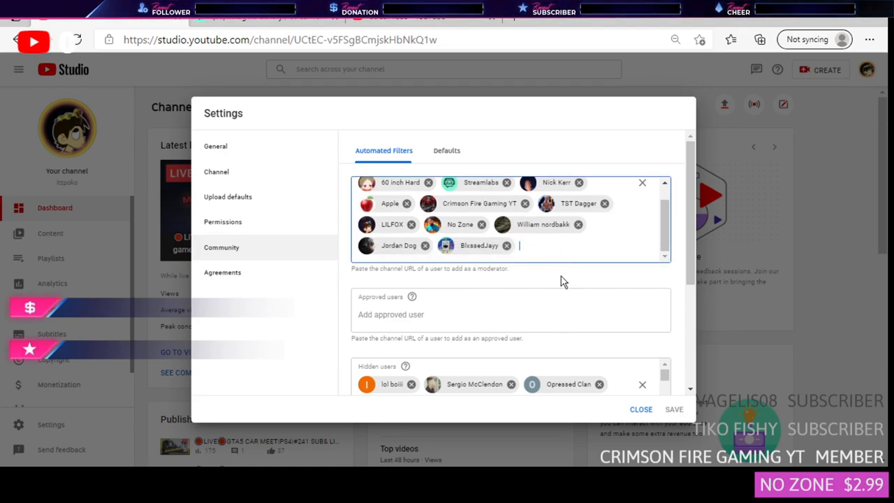
pyautogui.write('utube.com/user/TwitchAlerts')
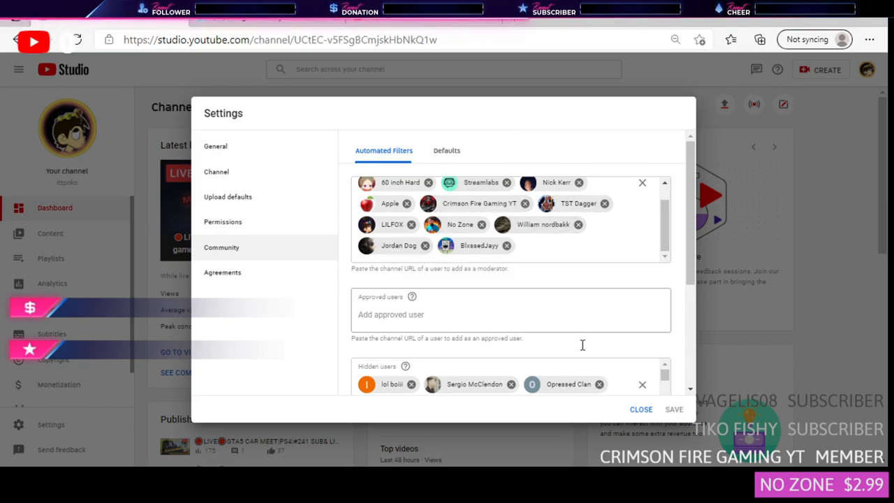
pyautogui.click(640, 407)
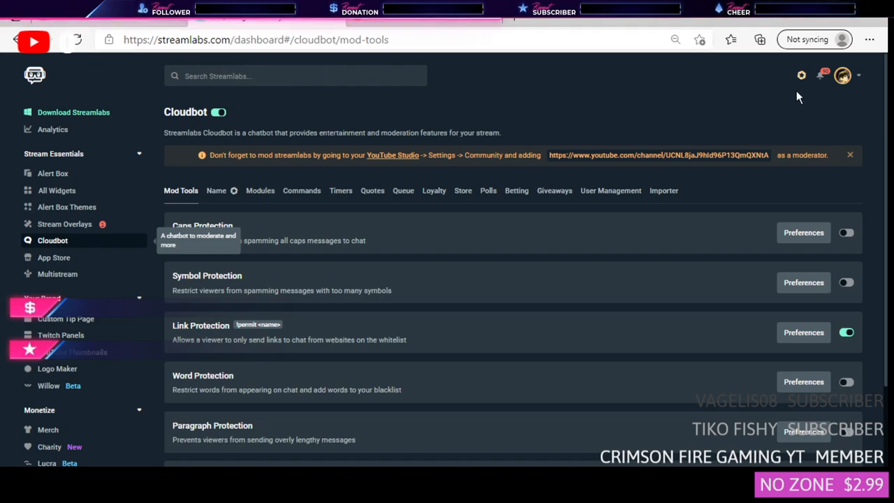
# - Check the account menu, then switch Cloudbot off from its toggle
pyautogui.click(843, 76)
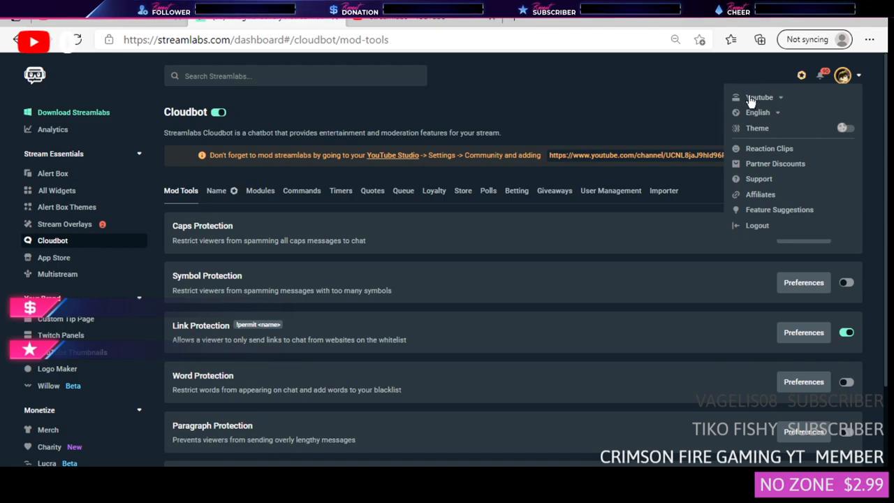
pyautogui.click(761, 119)
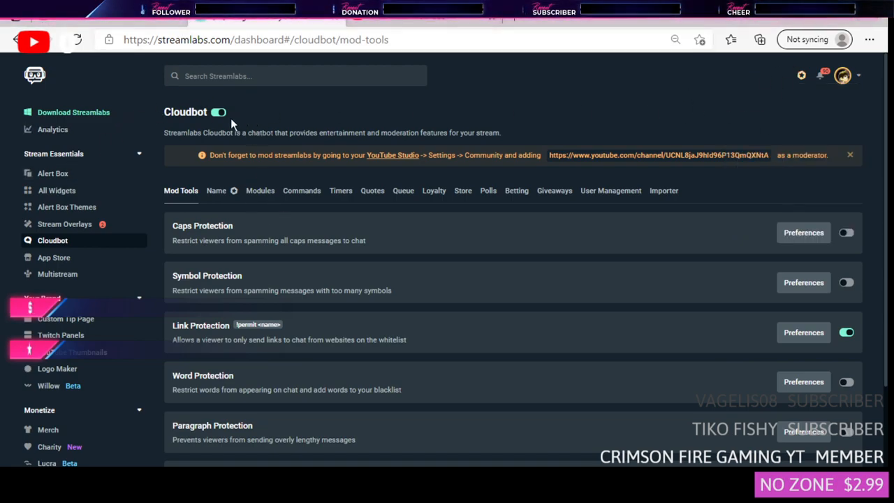
pyautogui.moveTo(212, 96)
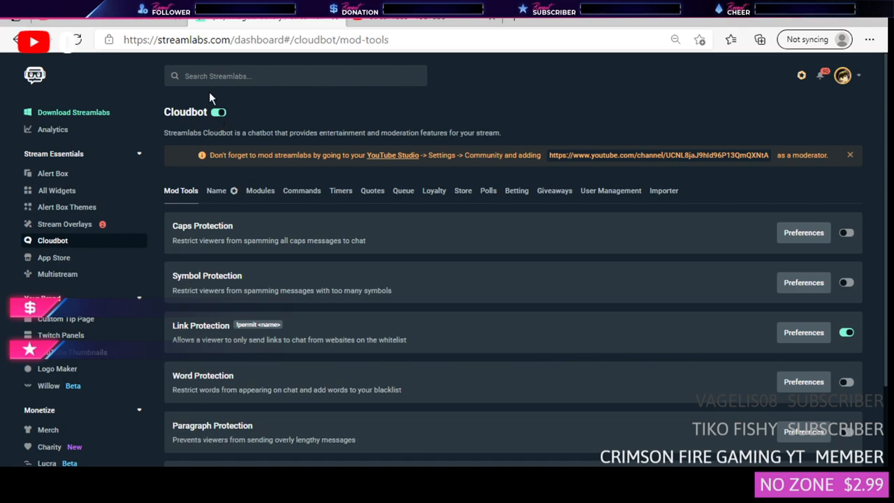
pyautogui.click(218, 111)
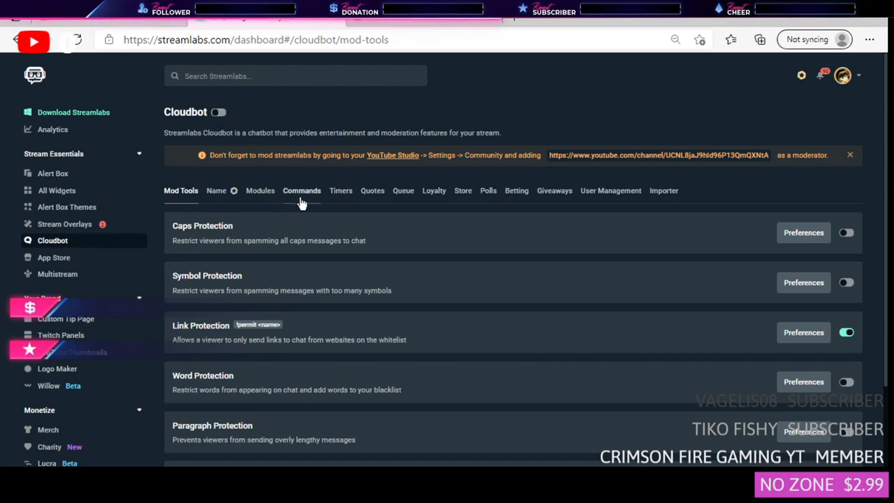
# - Show Cloudbot's Commands list, briefly opening and dismissing the Add Custom Command form
pyautogui.click(302, 190)
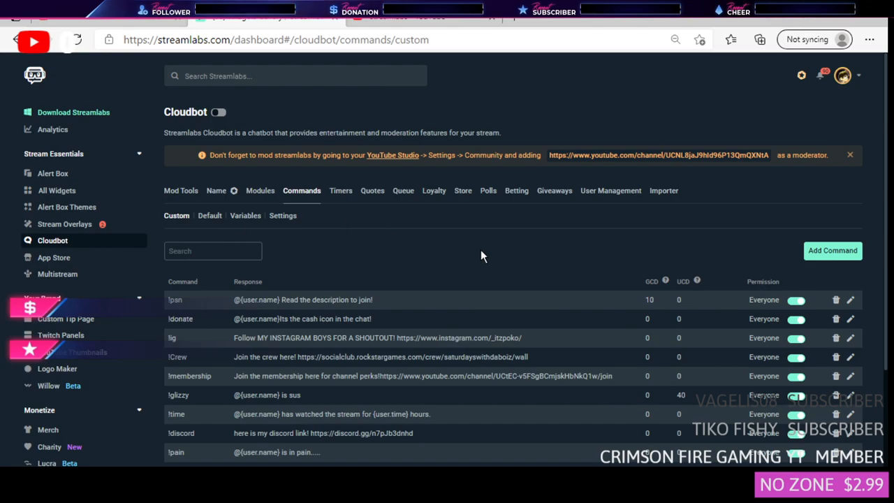
pyautogui.moveTo(832, 250)
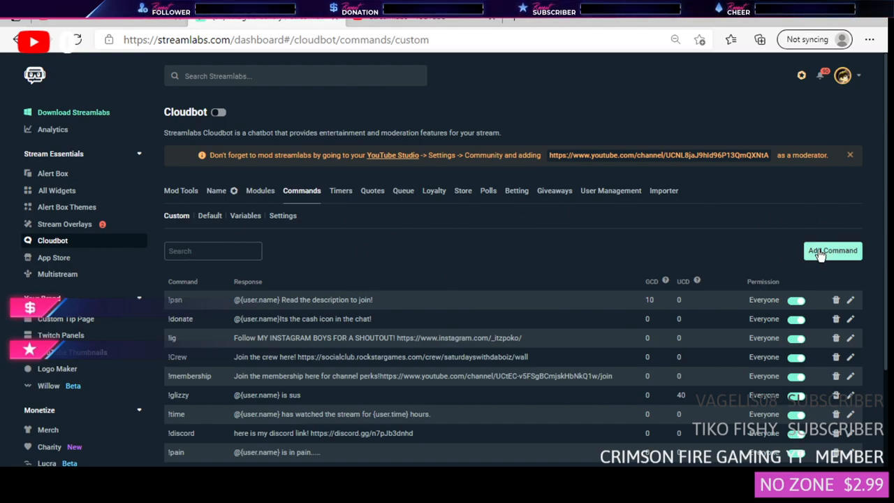
pyautogui.click(832, 250)
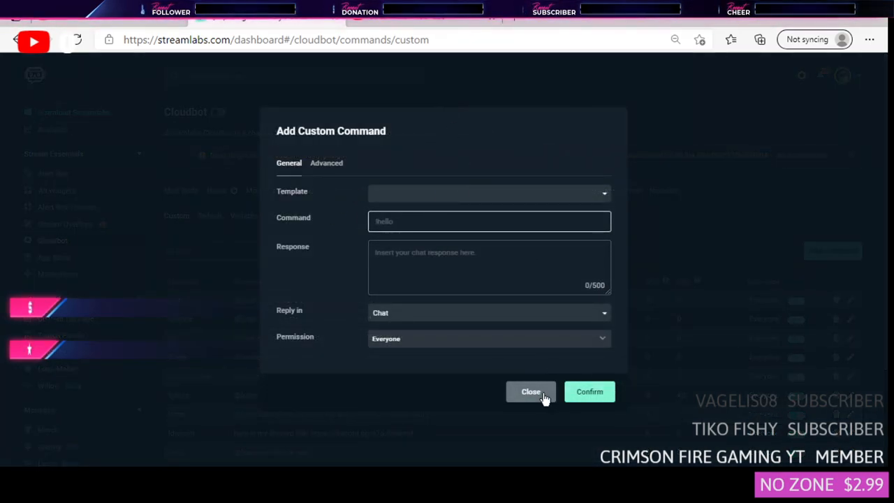
pyautogui.click(531, 391)
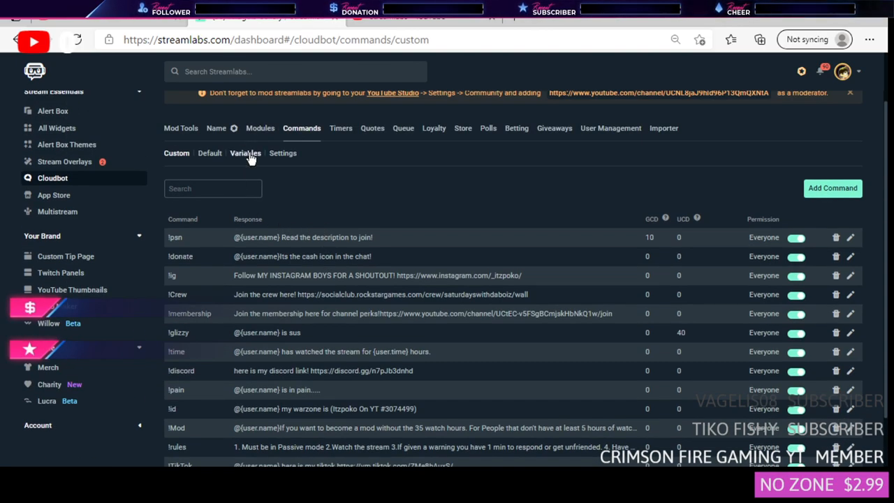
# - Review the {user.time} entry in the Variables reference, then return to the Custom commands list
pyautogui.click(246, 152)
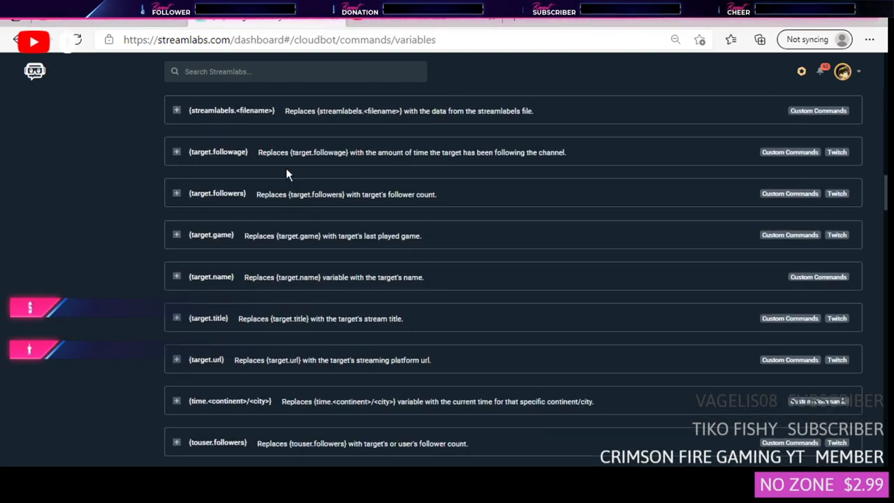
pyautogui.scroll(-3)
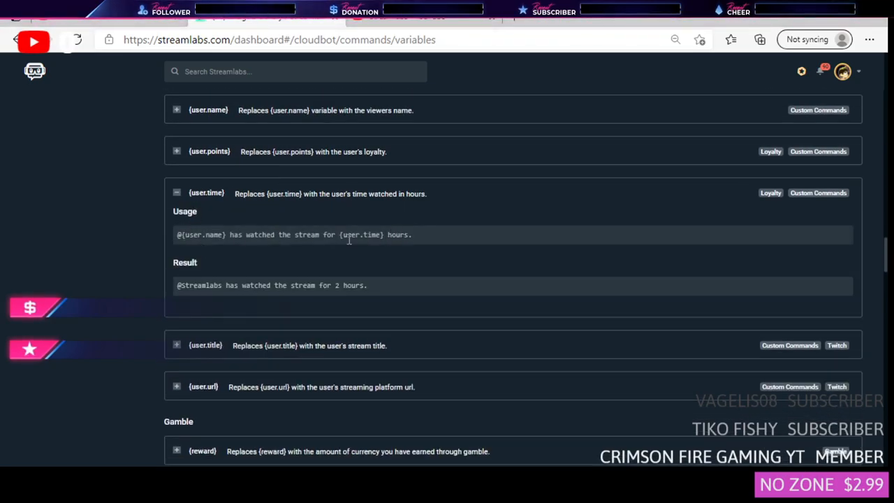
pyautogui.moveTo(520, 234)
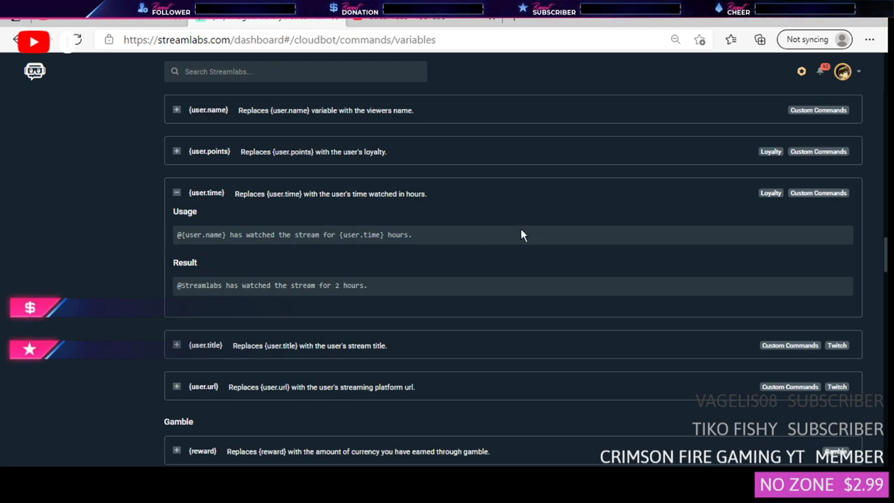
pyautogui.moveTo(179, 159)
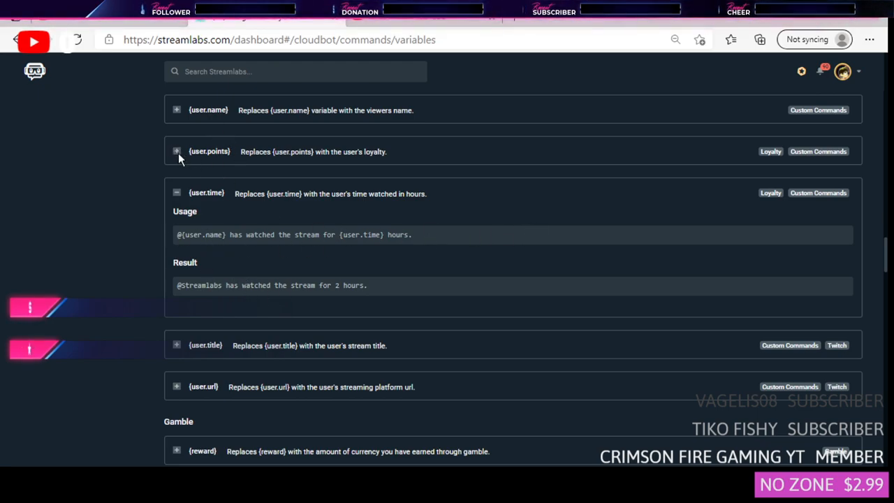
pyautogui.click(176, 151)
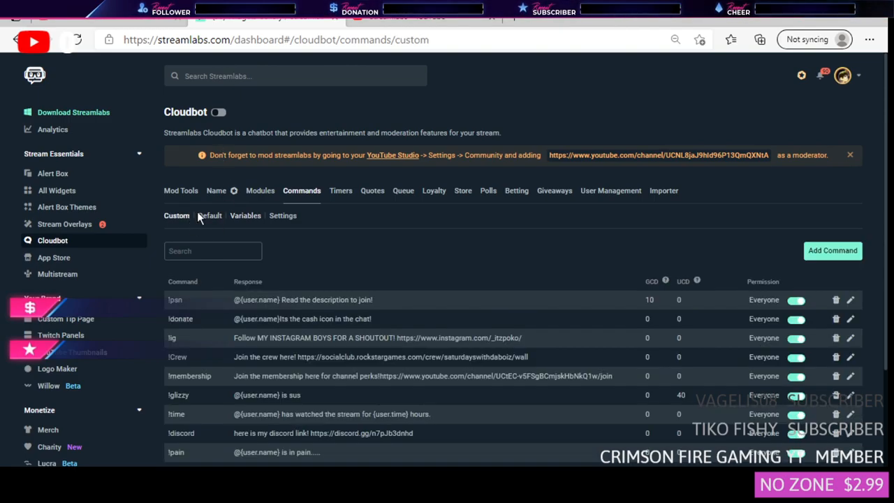
pyautogui.click(832, 250)
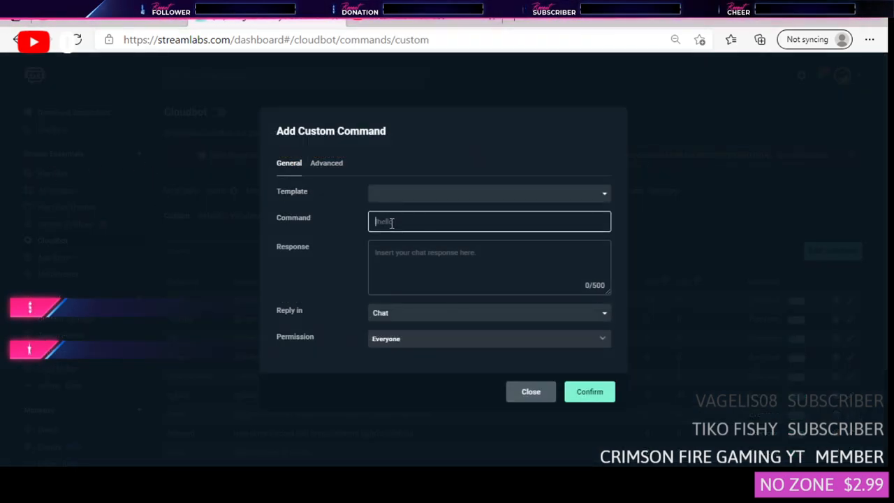
pyautogui.write('!')
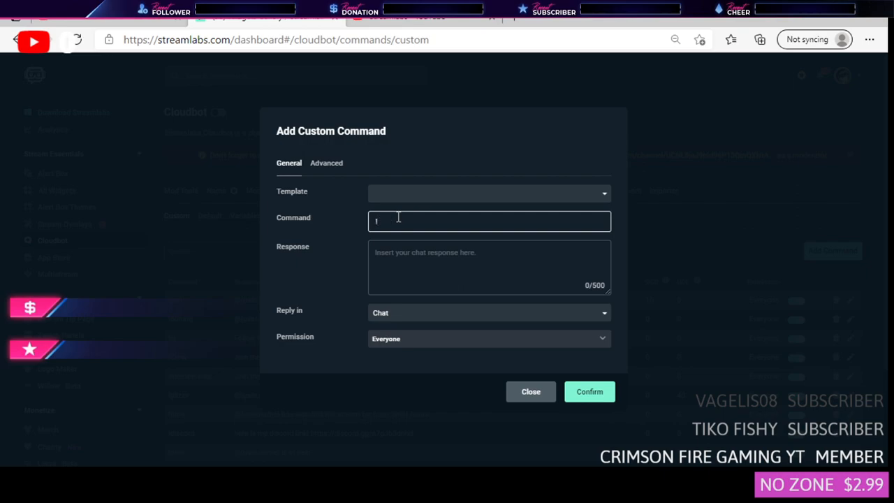
pyautogui.write('time')
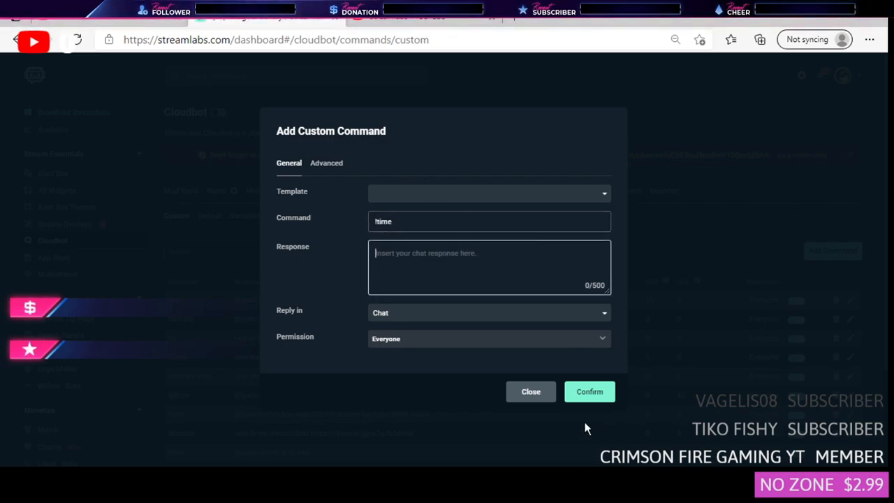
pyautogui.click(531, 391)
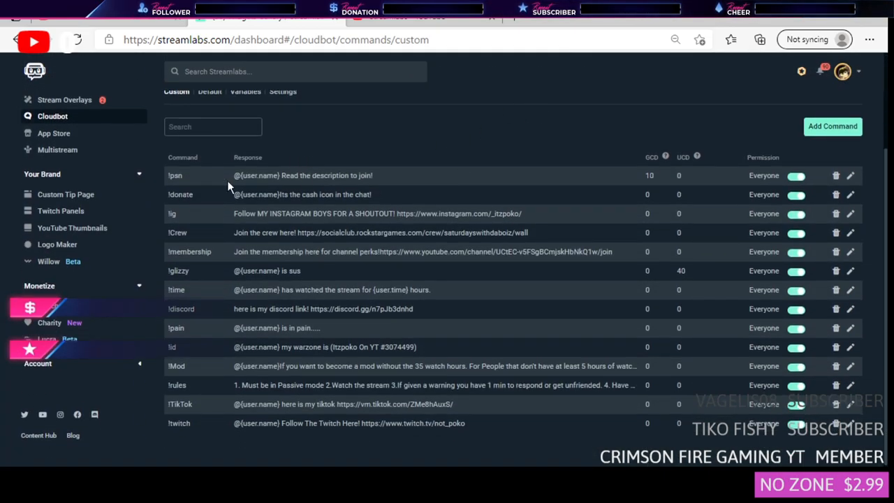
pyautogui.moveTo(859, 296)
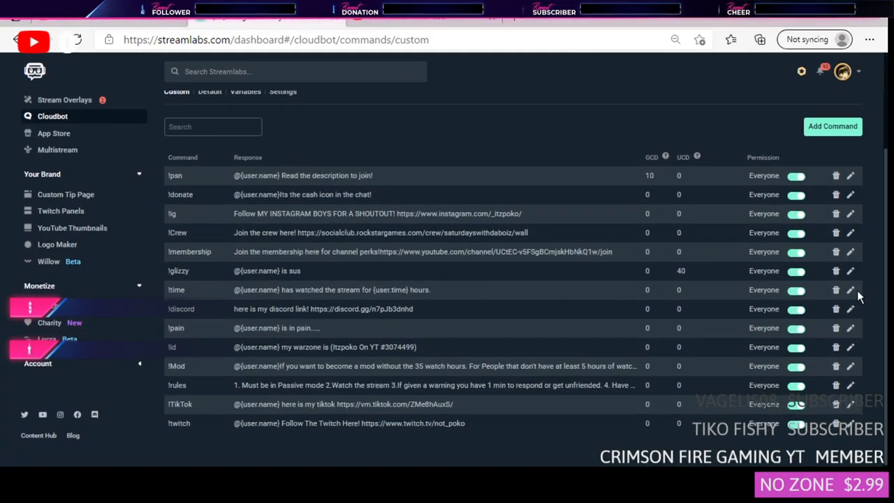
pyautogui.click(849, 289)
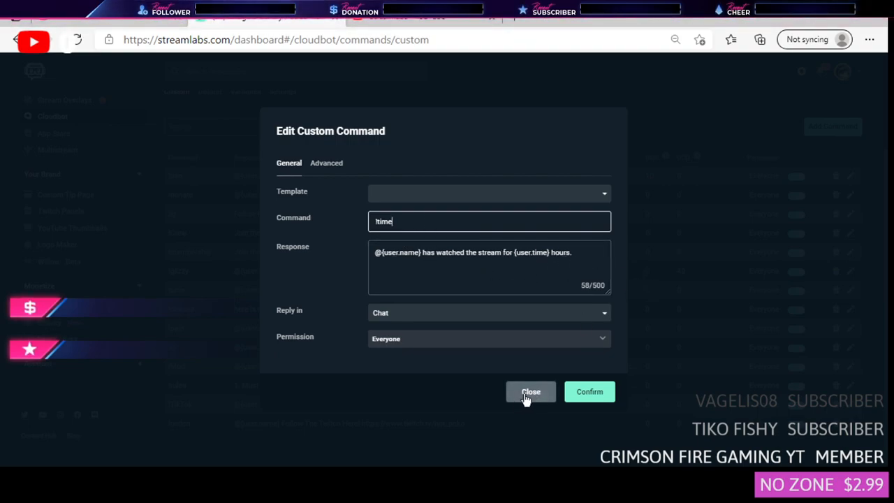
pyautogui.click(531, 391)
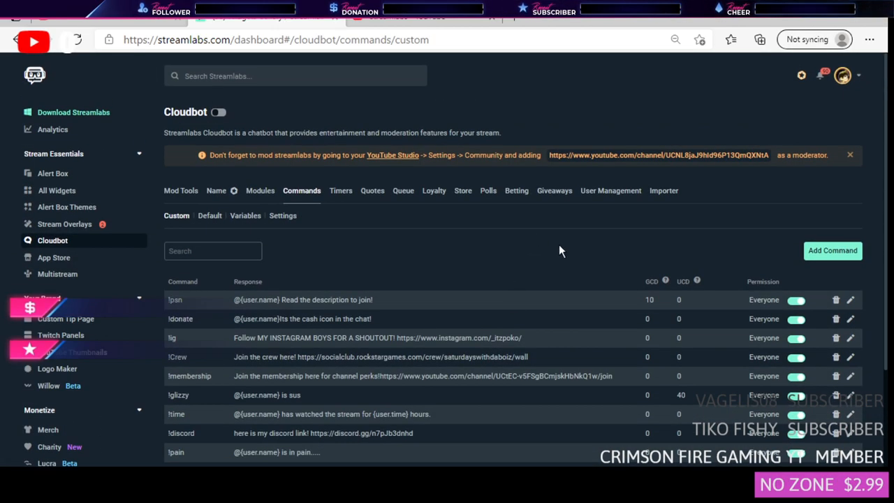
pyautogui.moveTo(570, 255)
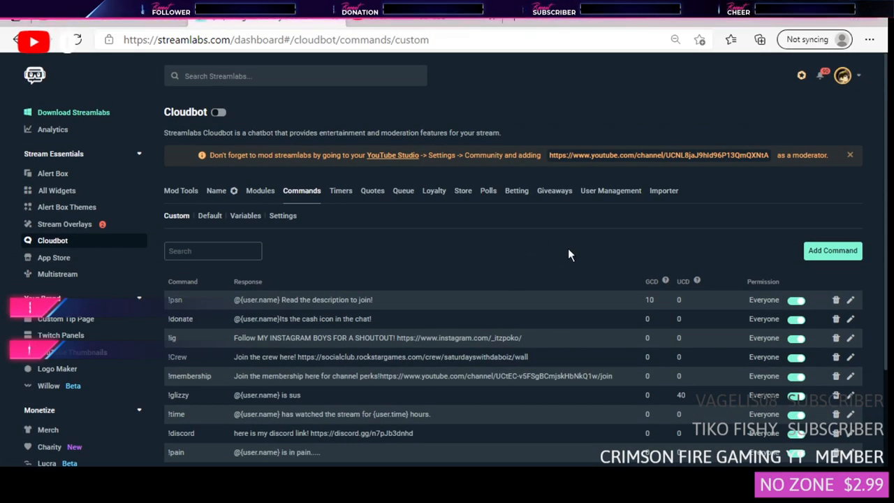
pyautogui.moveTo(566, 228)
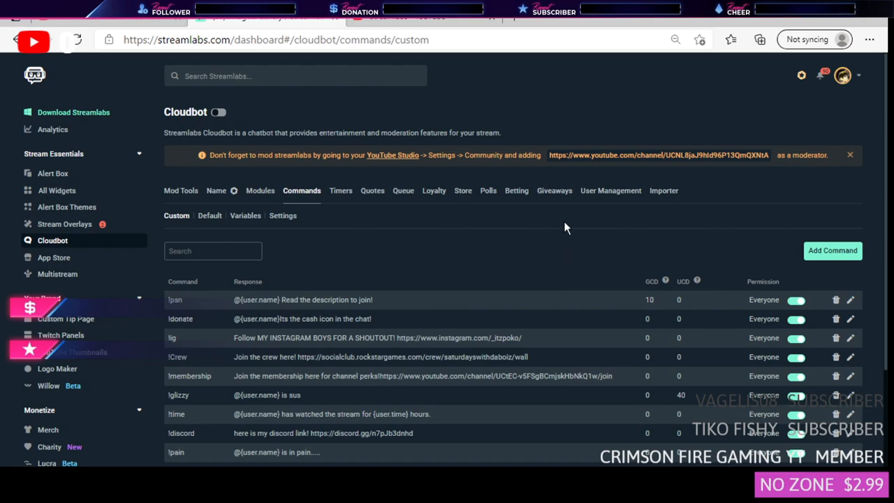
# - Enable the Loyalty System with loyalty name Points, then bring up the Cloudbot Modules list
pyautogui.click(433, 190)
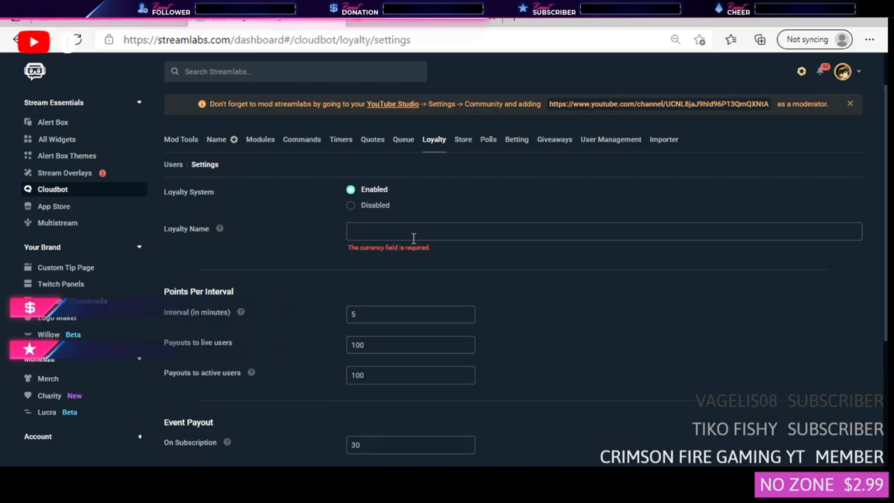
pyautogui.write('pokop')
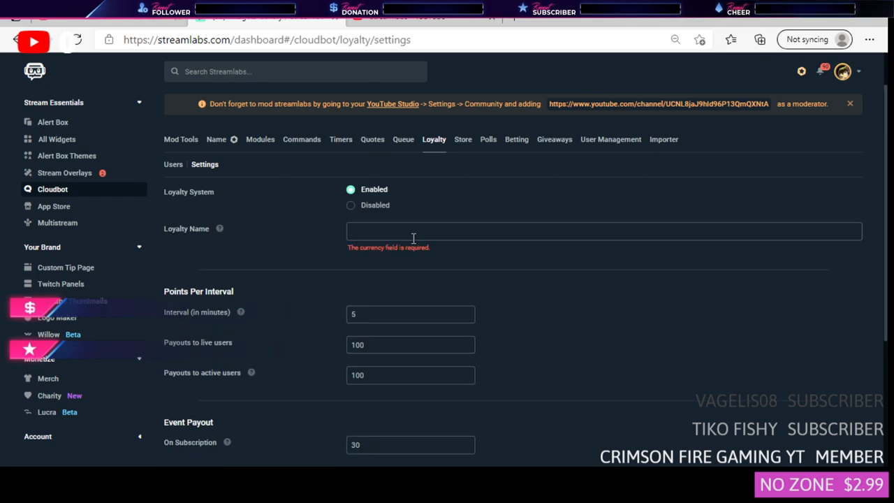
pyautogui.click(402, 139)
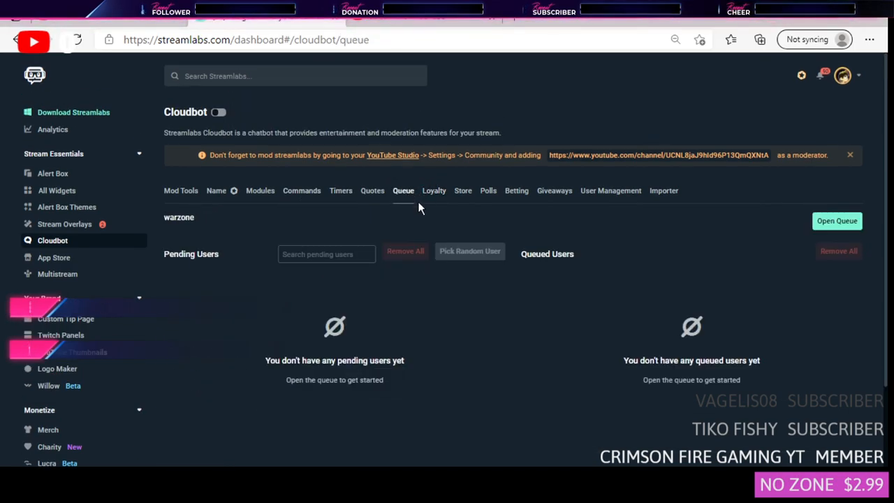
pyautogui.click(433, 190)
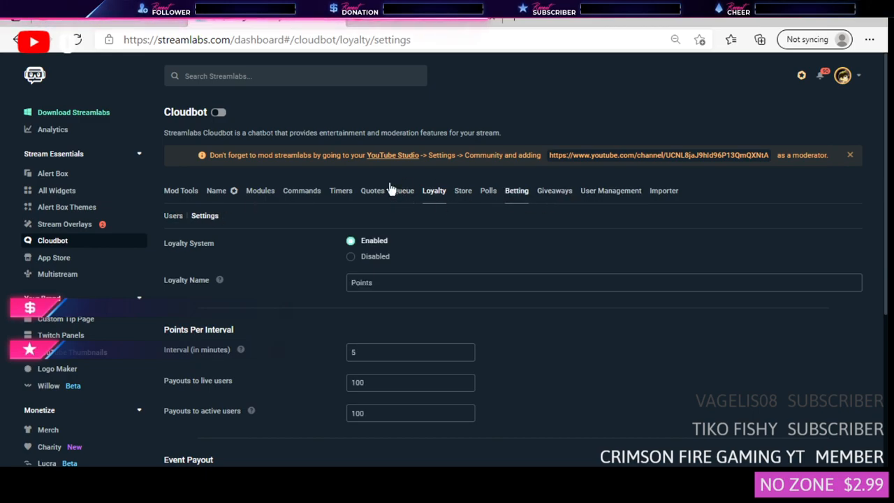
pyautogui.click(260, 190)
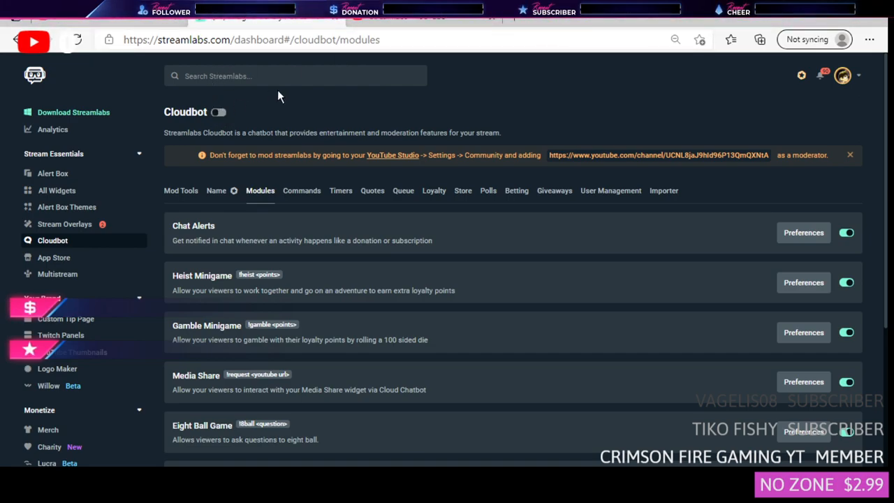
# - Switch Cloudbot back on so it runs in the channel's chat
pyautogui.click(218, 112)
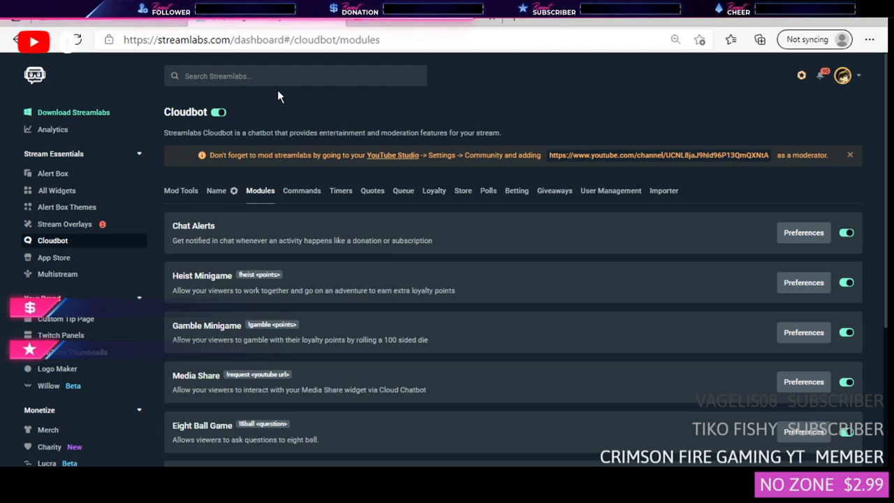
pyautogui.scroll(-3)
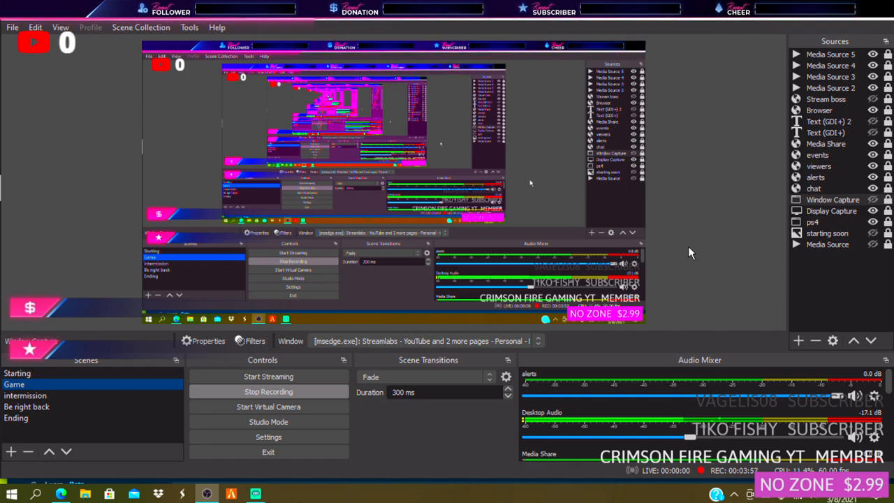
pyautogui.moveTo(686, 246)
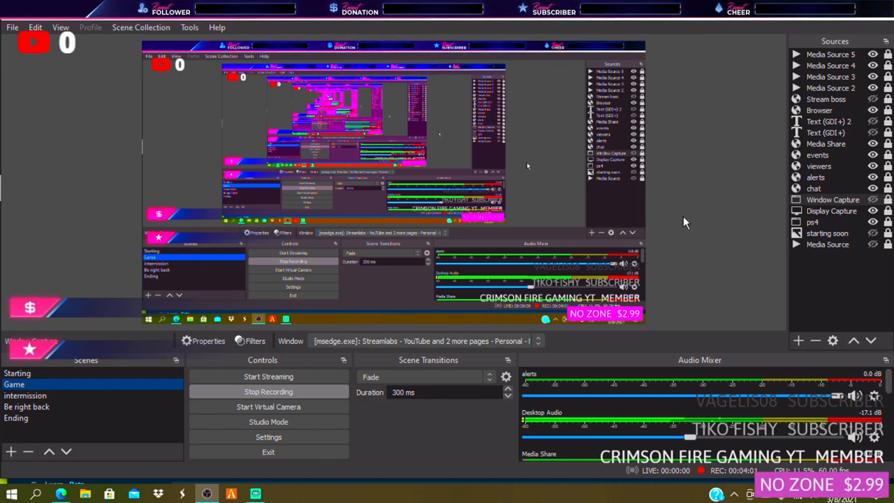
pyautogui.moveTo(402, 131)
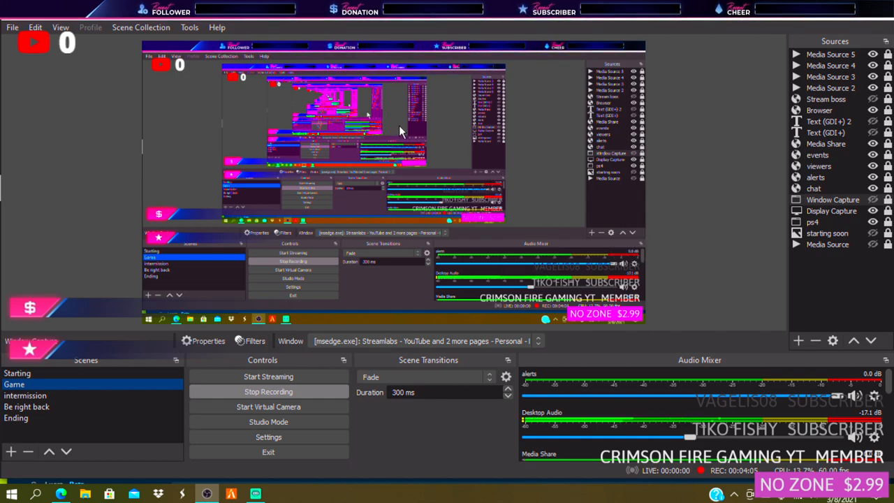